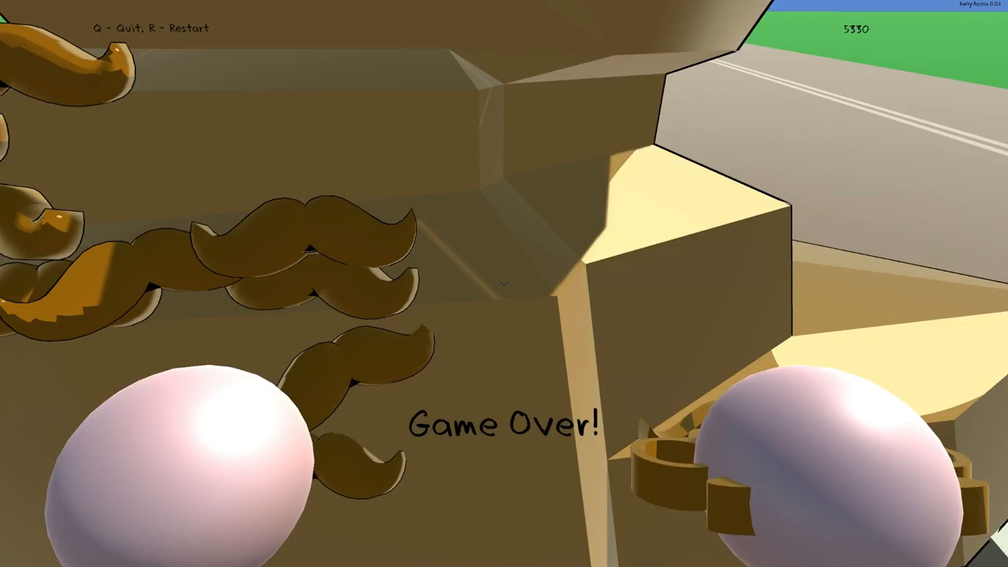
key(r)
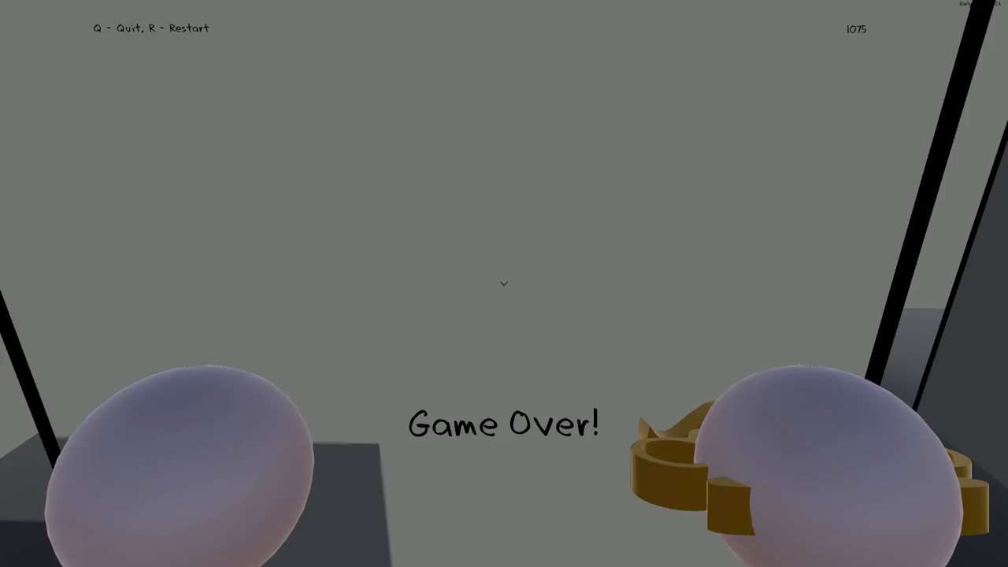
key(r)
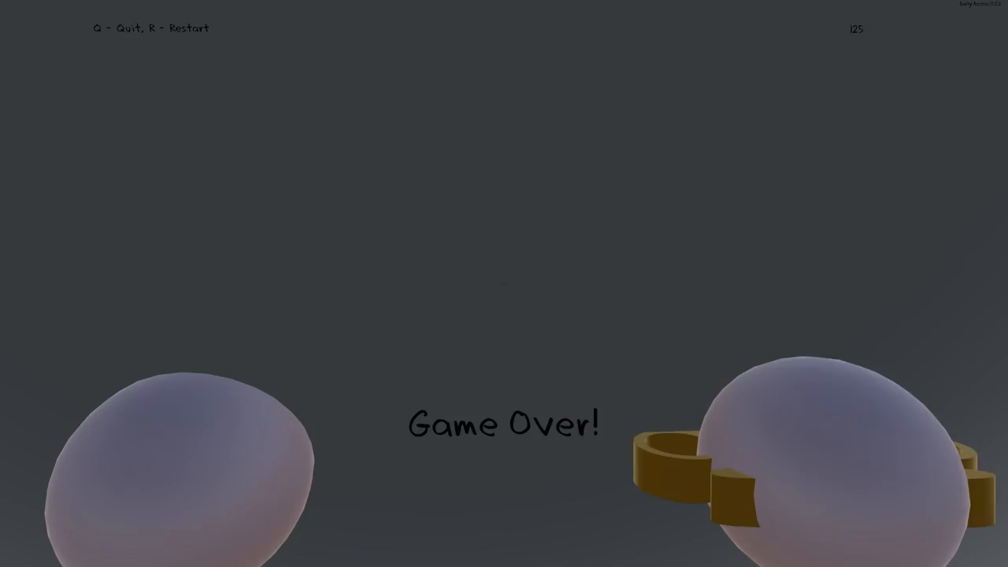
key(r)
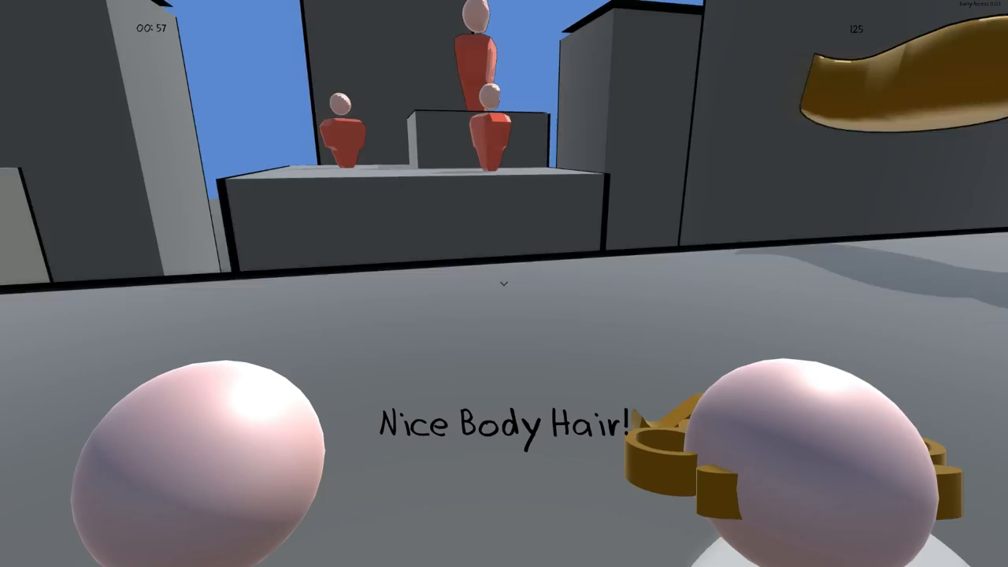